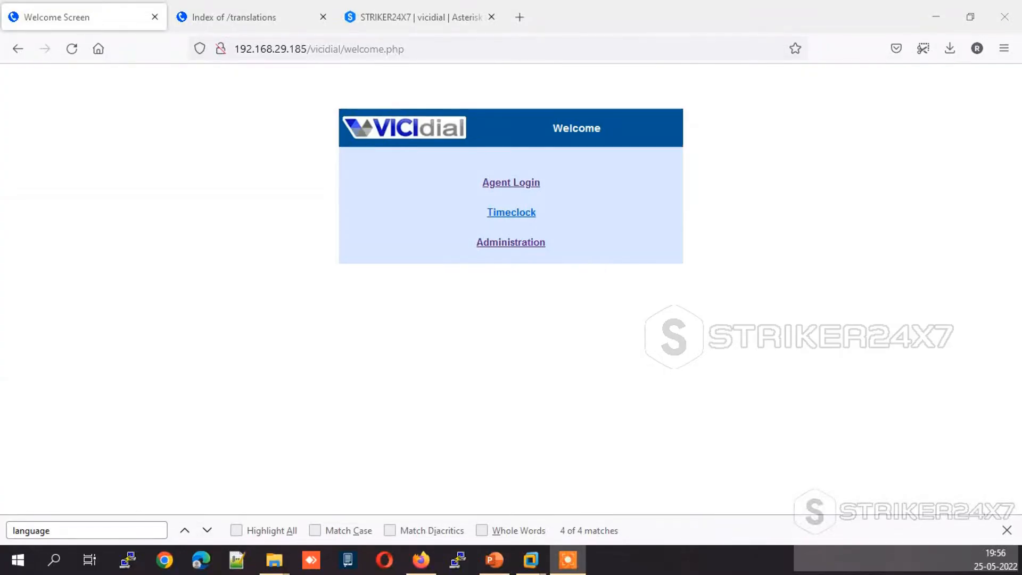
Enter the Administration area and go to the system settings page.
click(511, 243)
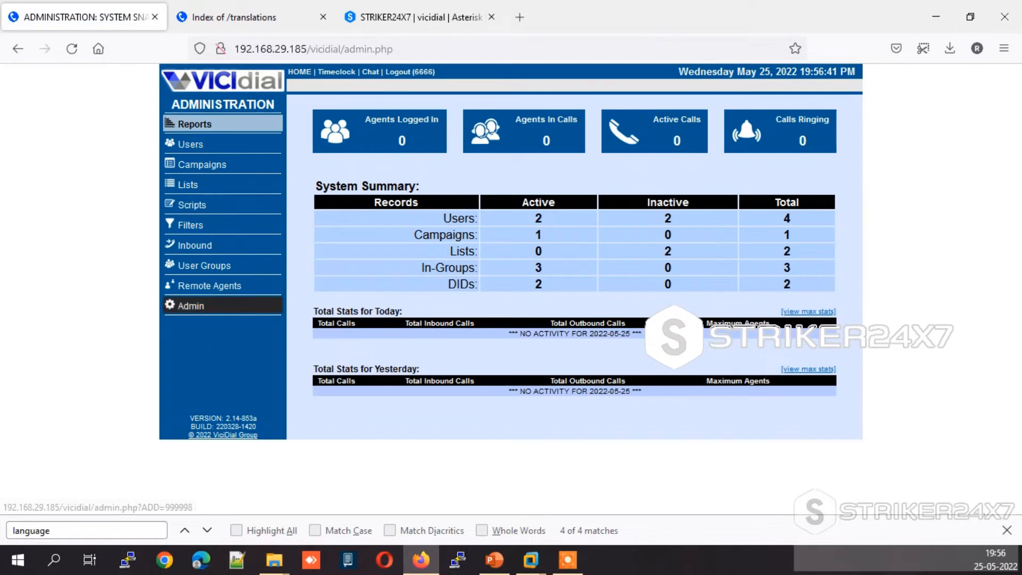
click(190, 306)
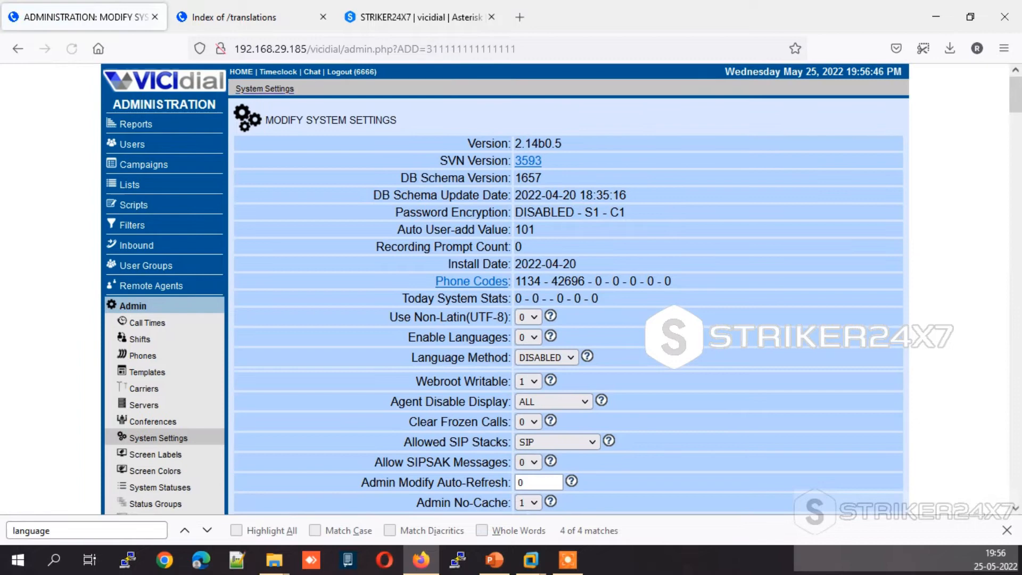
Set Enable Languages to 1 and Language Method to MYSQL in System Settings.
scroll(down, 3)
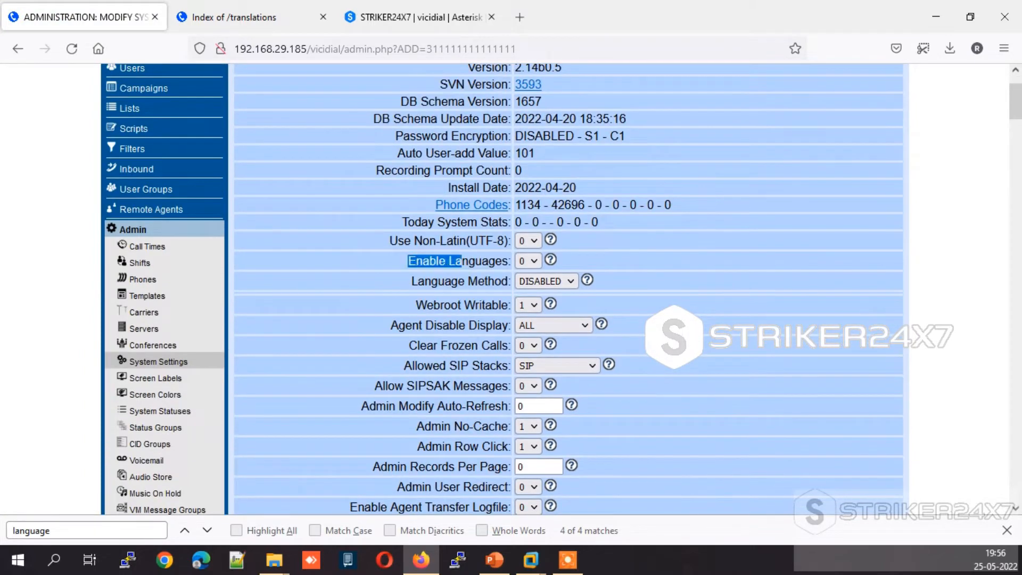
click(529, 259)
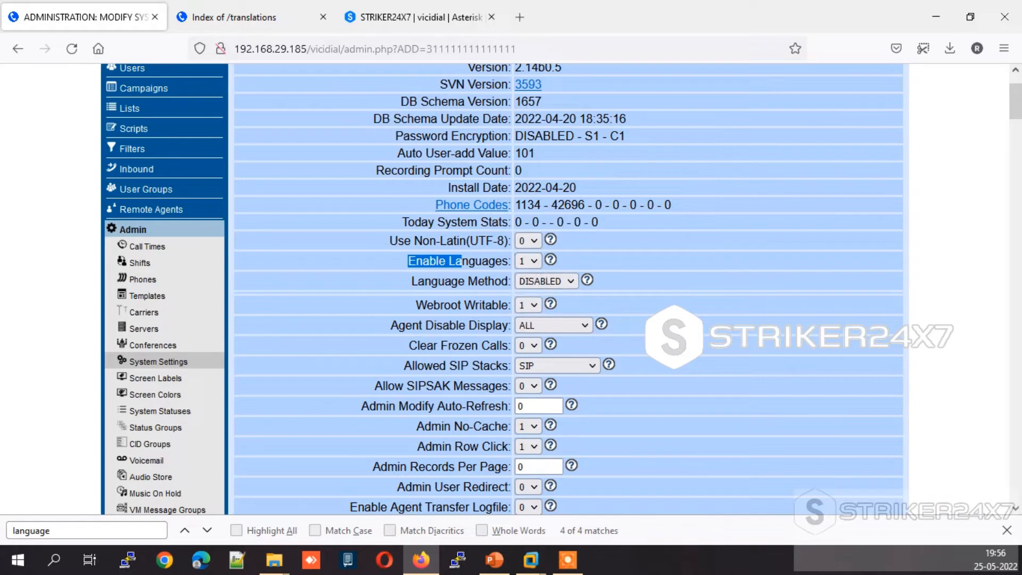
click(547, 281)
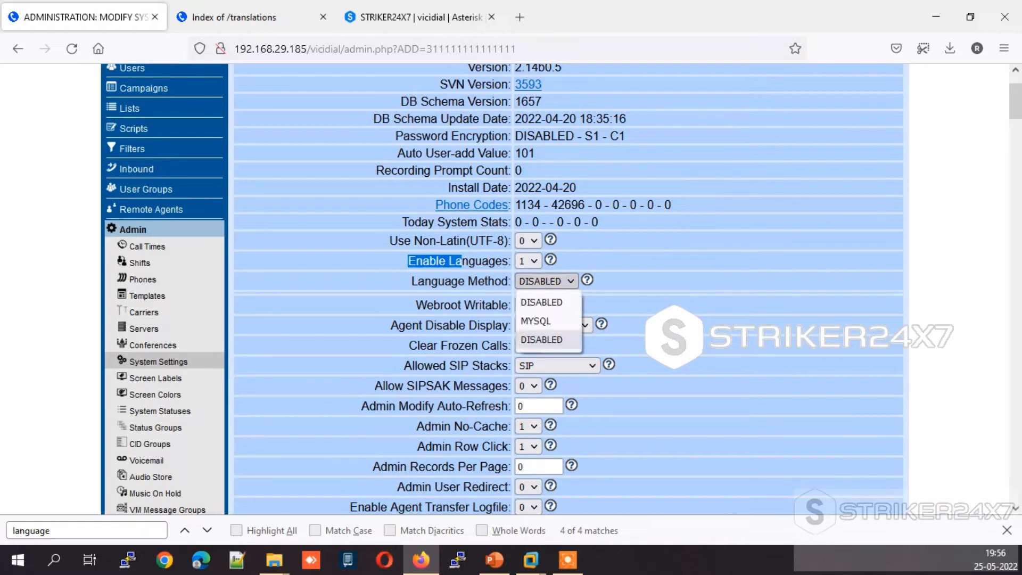
click(537, 320)
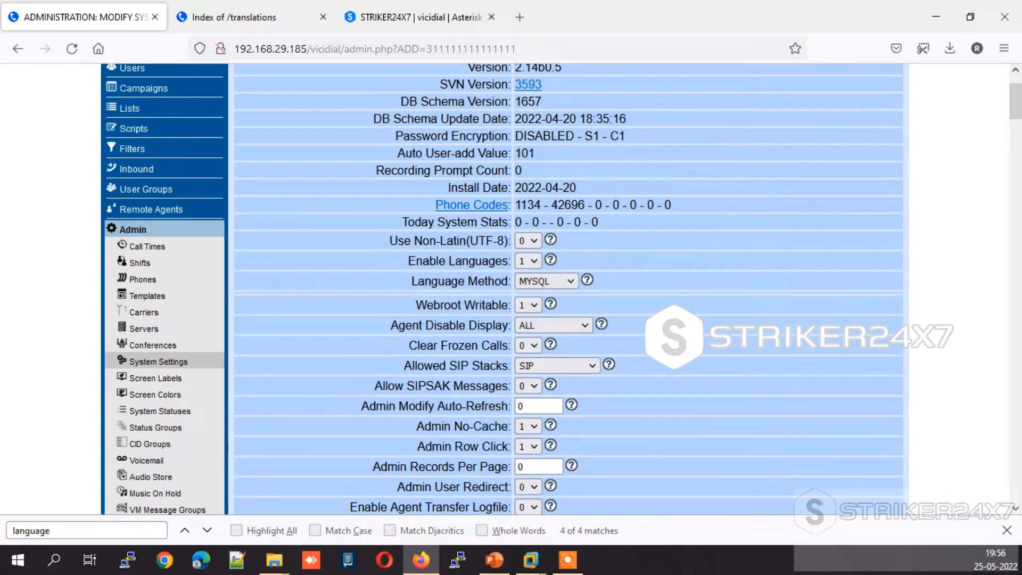
scroll(down, 3)
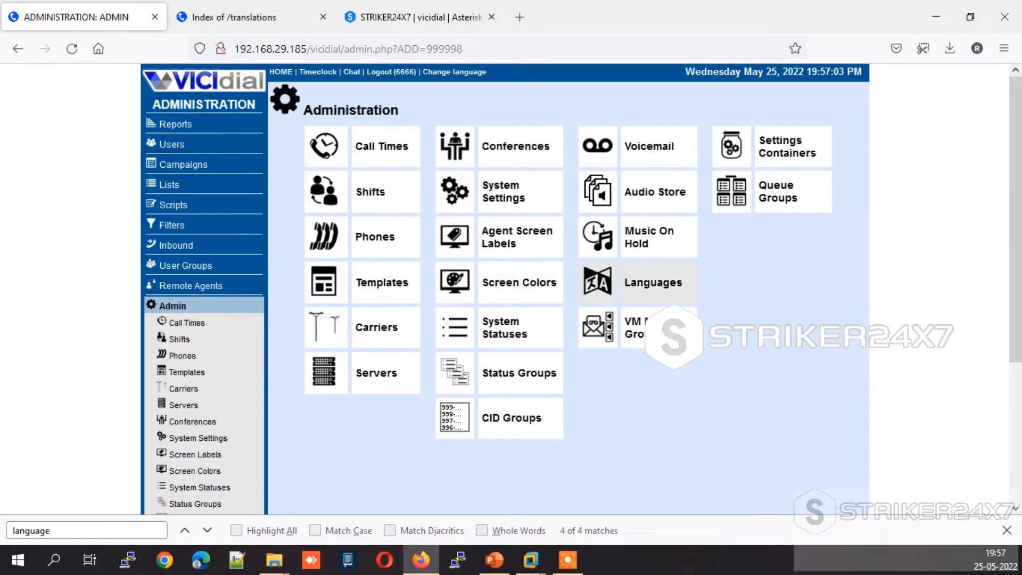
After being refused access to Languages, bring up Admin user 6666 for editing.
click(653, 282)
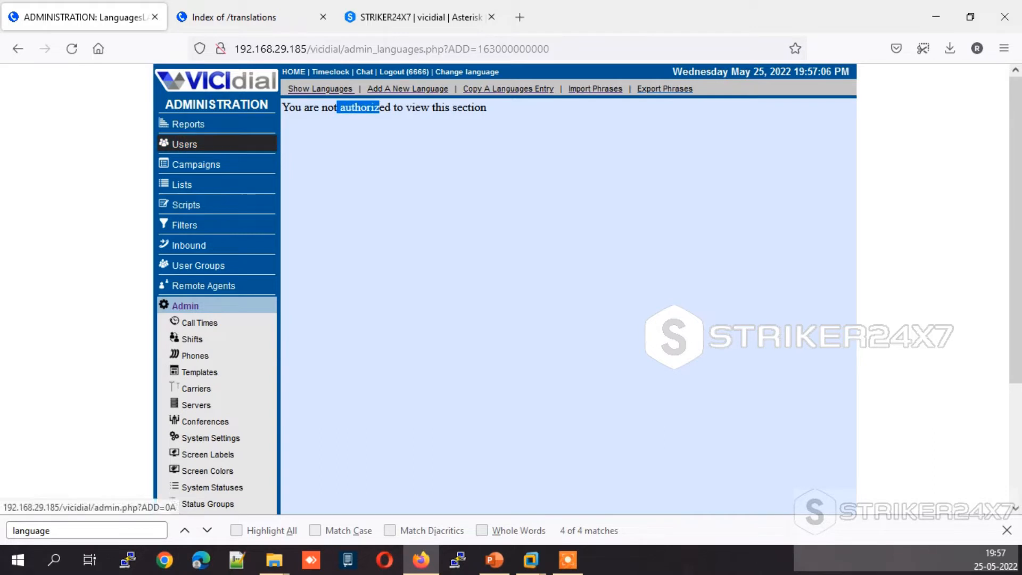
click(185, 143)
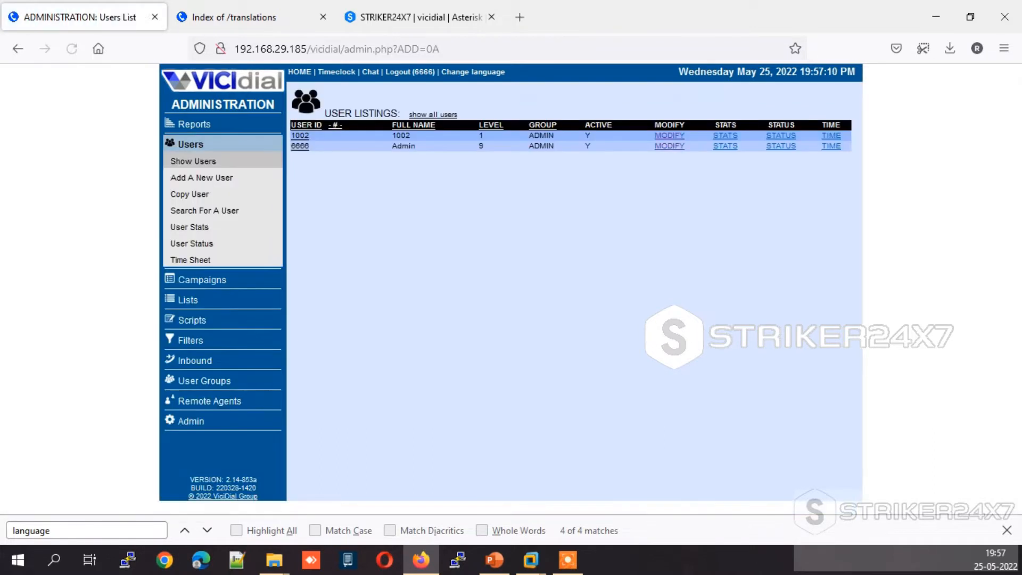
click(668, 146)
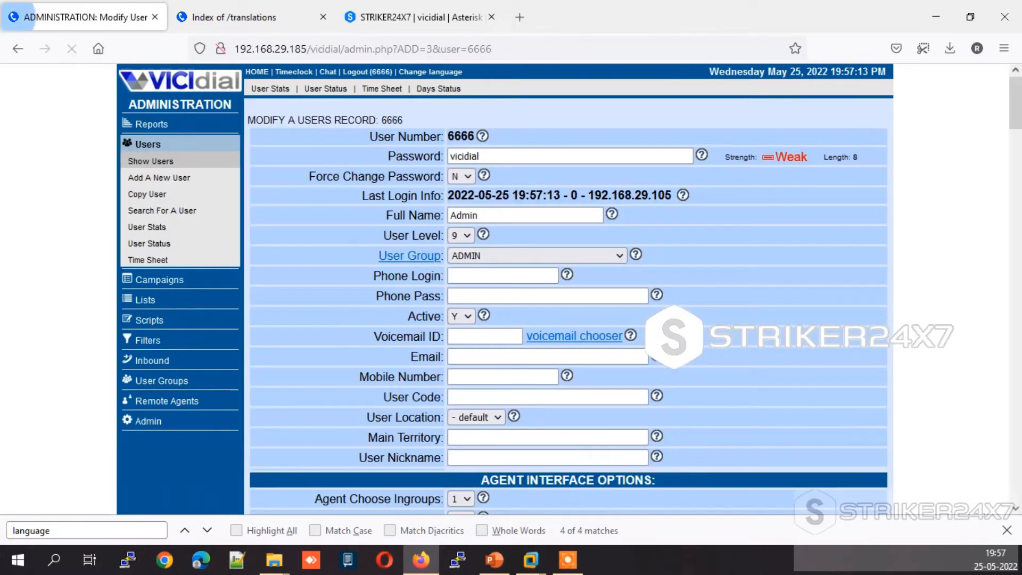
Set user 6666's Modify Languages permission to 1 and save the user.
scroll(down, 3)
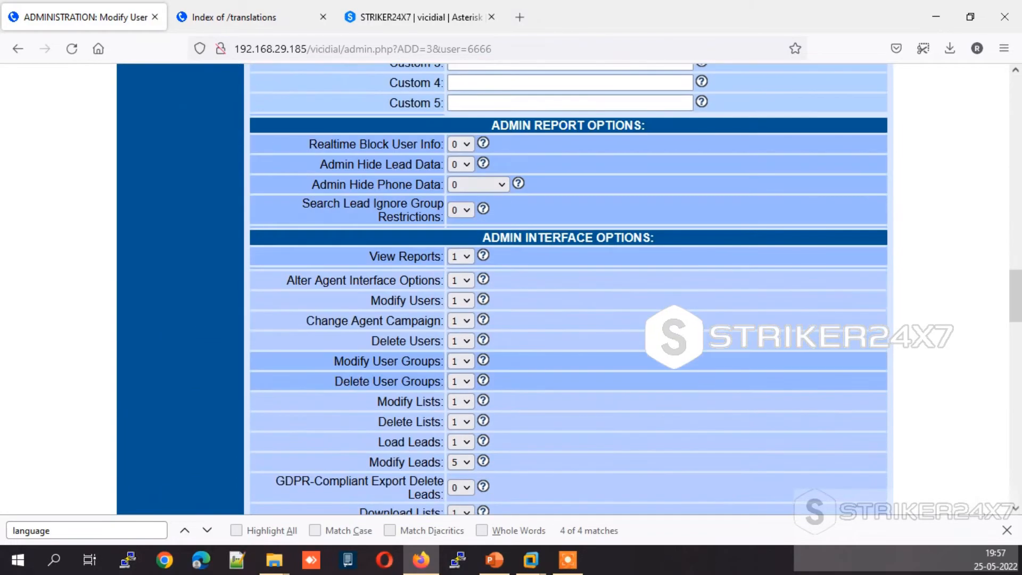
scroll(down, 3)
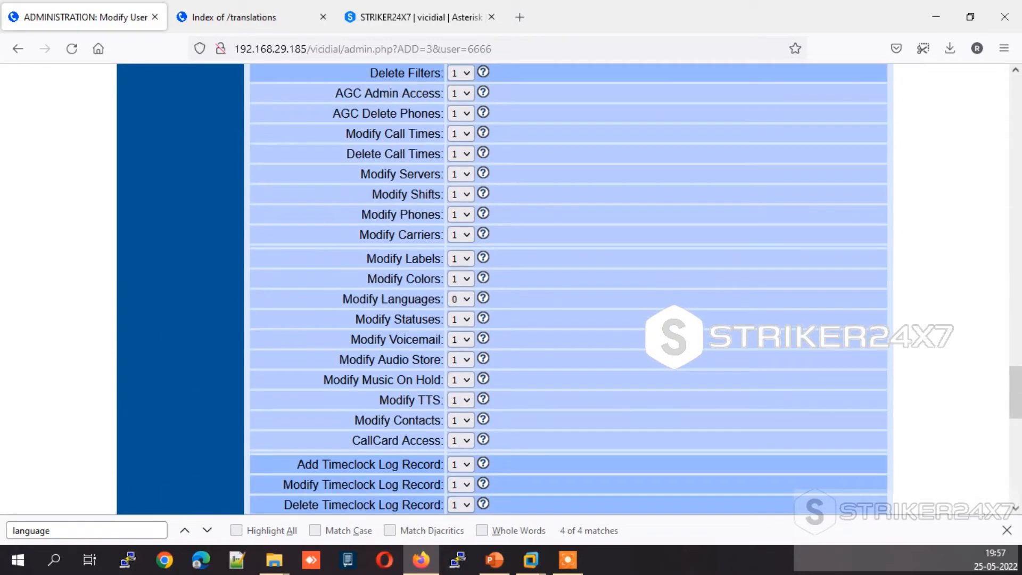
click(460, 298)
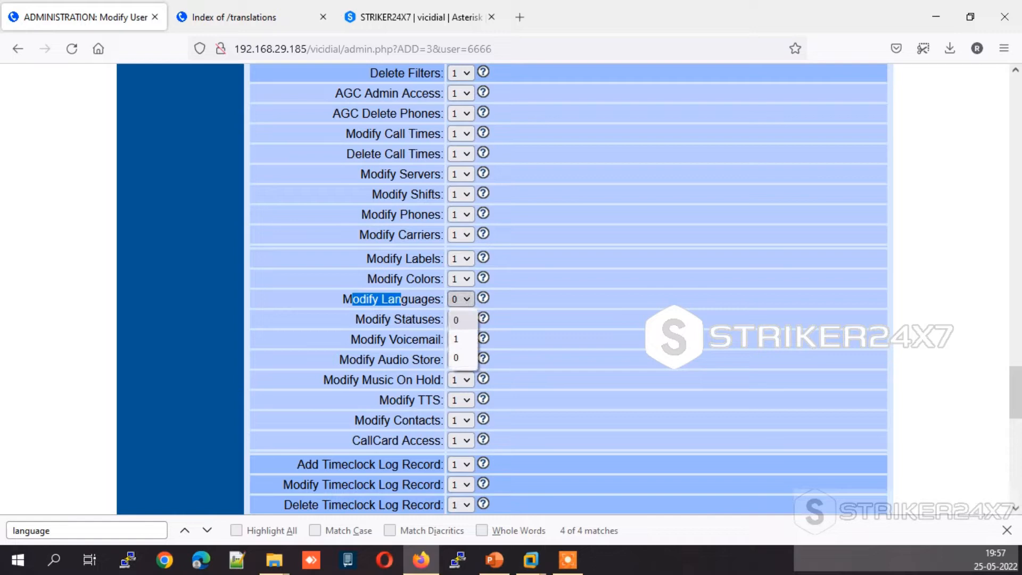
scroll(down, 3)
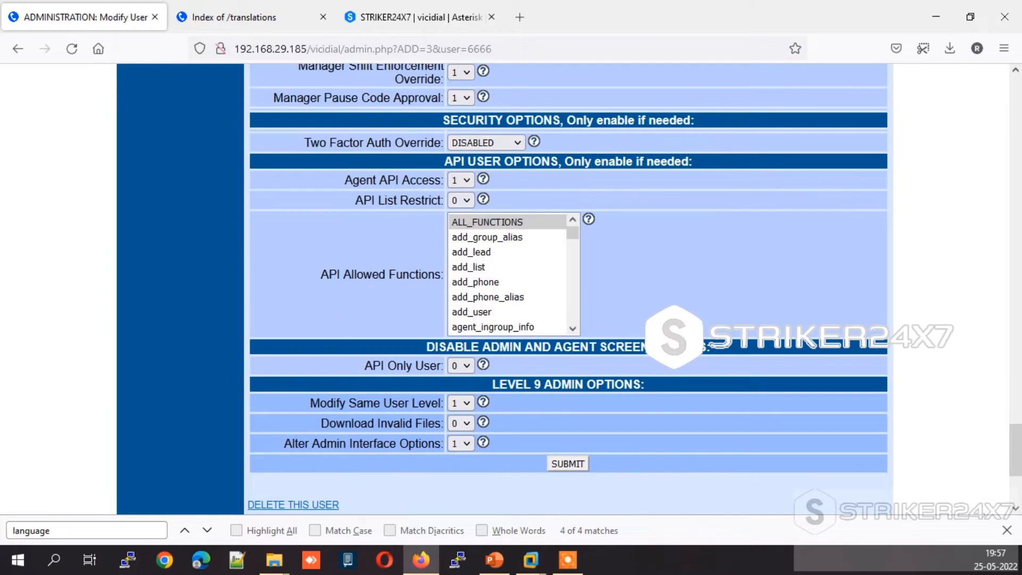
click(568, 464)
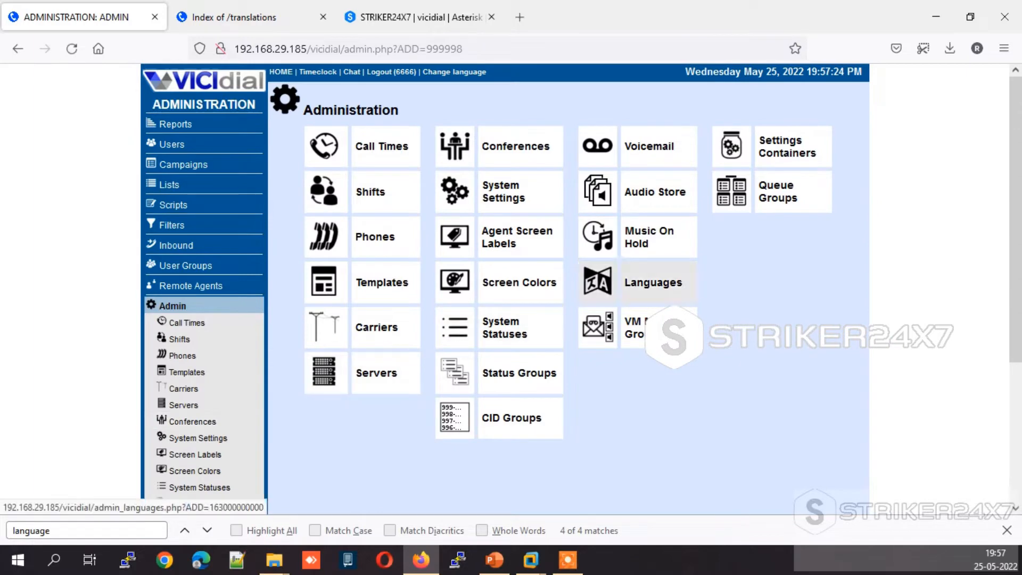
Start a new language entry with ID 10001 and description 'spain language'.
click(653, 282)
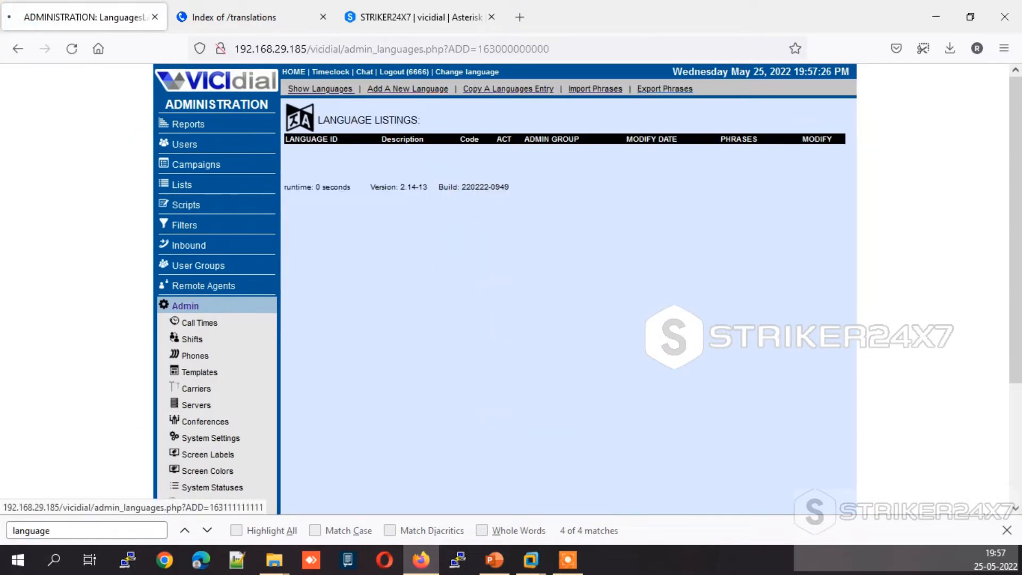
click(407, 89)
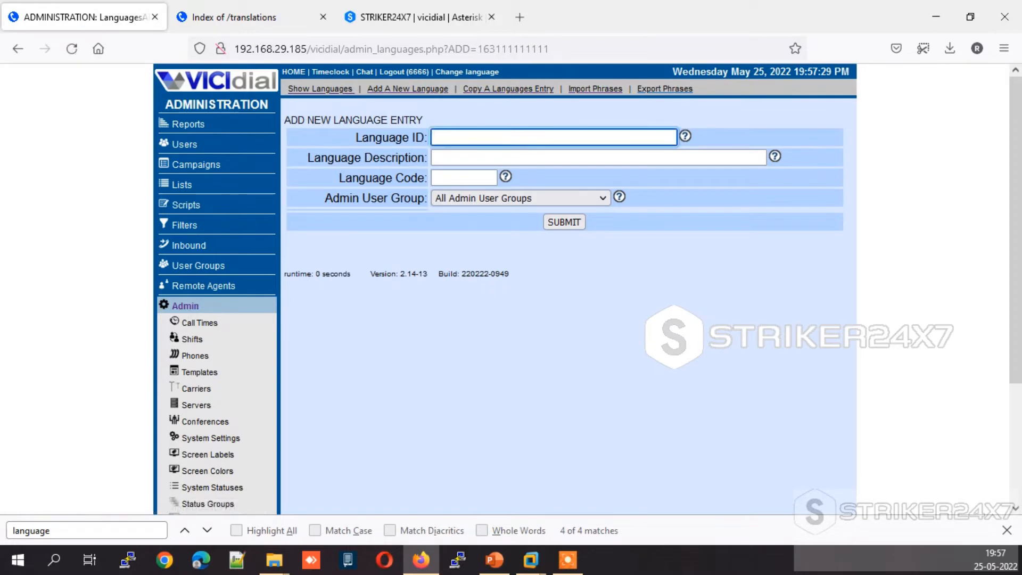
text(10001)
click(598, 156)
text(s)
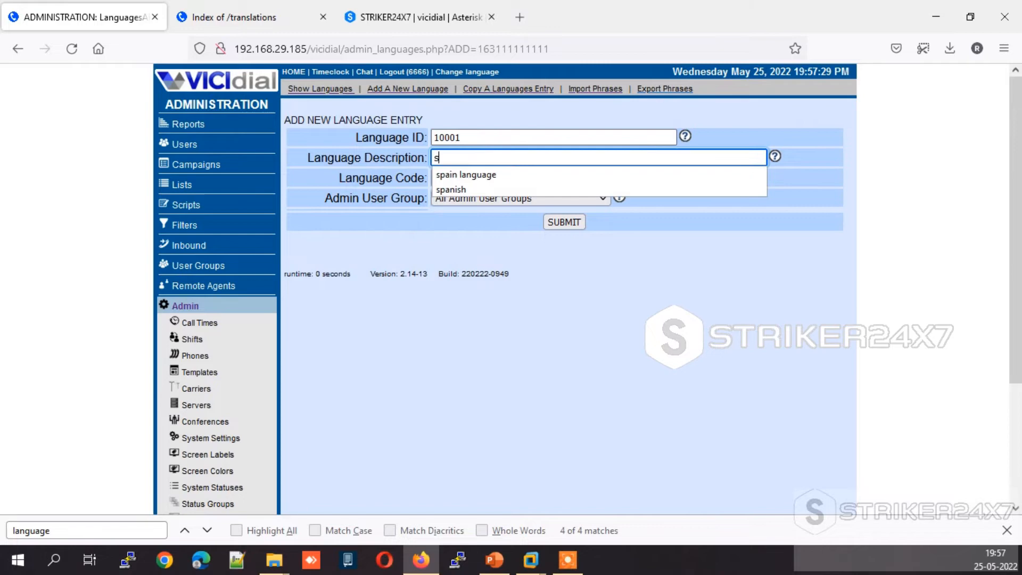
click(467, 175)
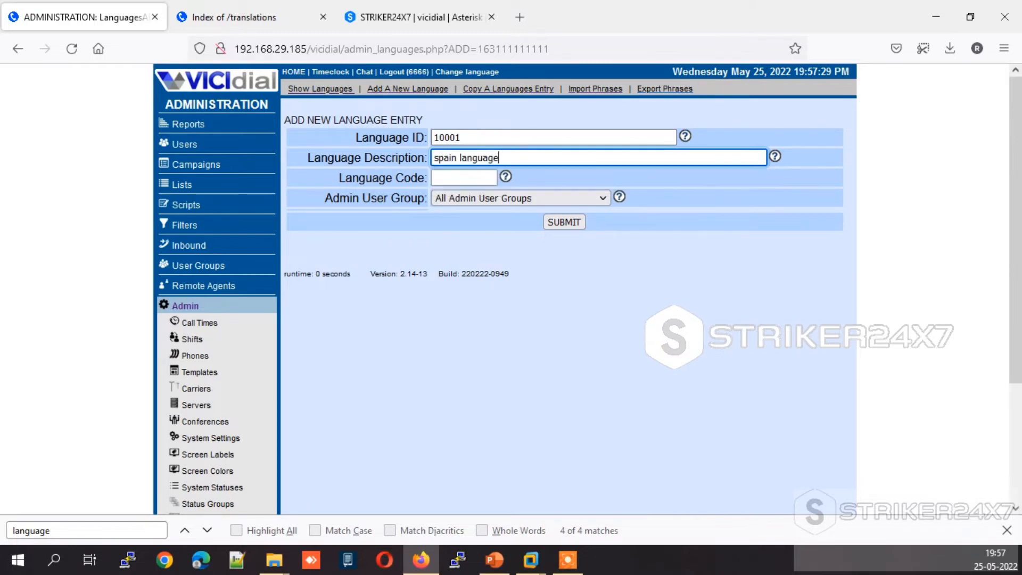
Give the new language code 'es' and save the entry.
text(es)
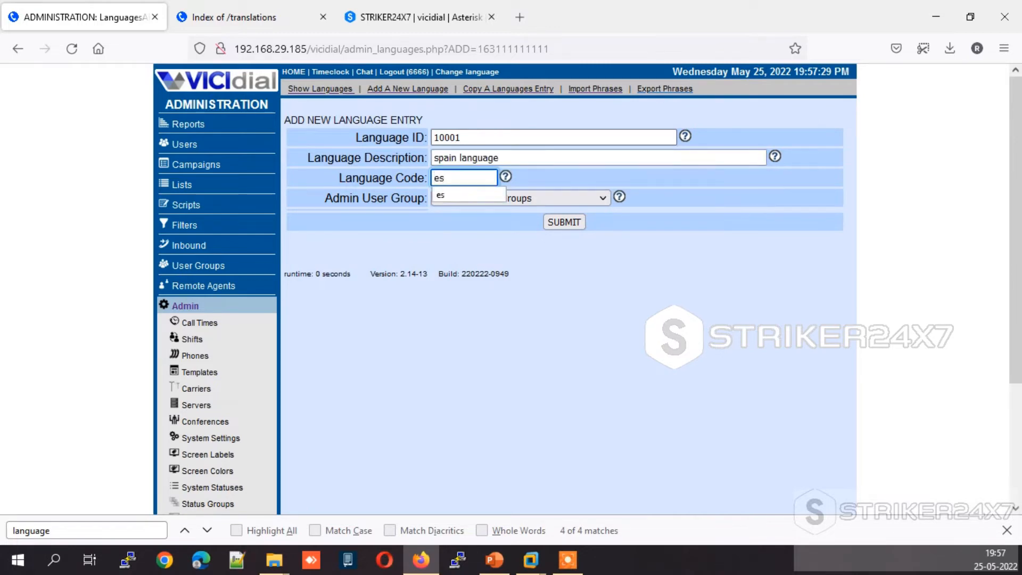
click(519, 198)
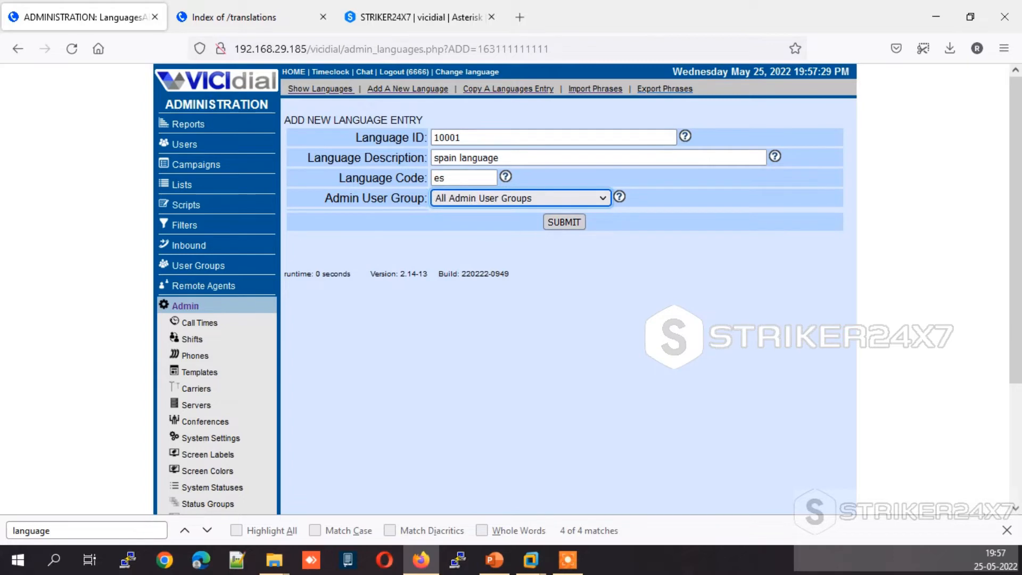
click(564, 221)
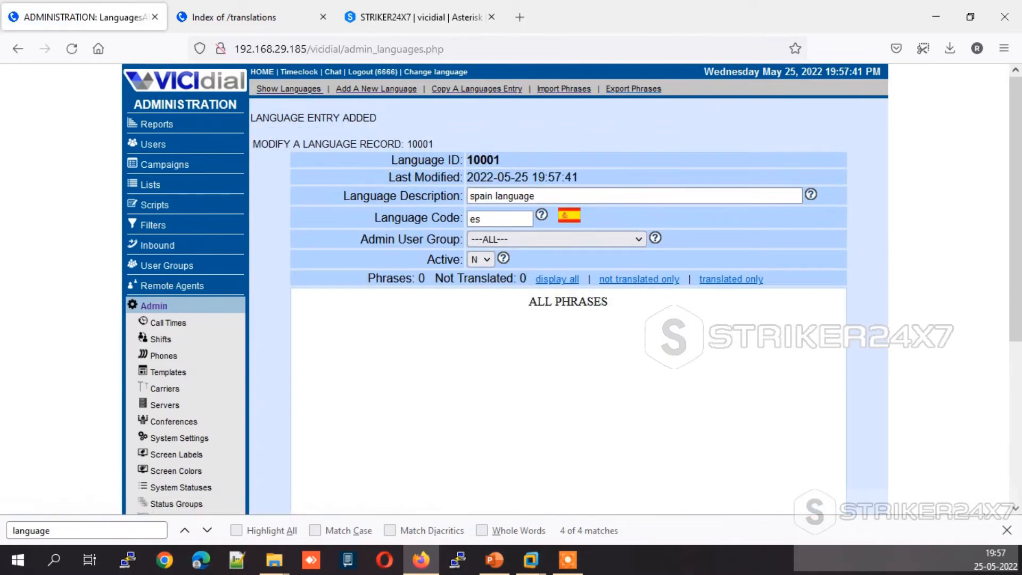
scroll(down, 3)
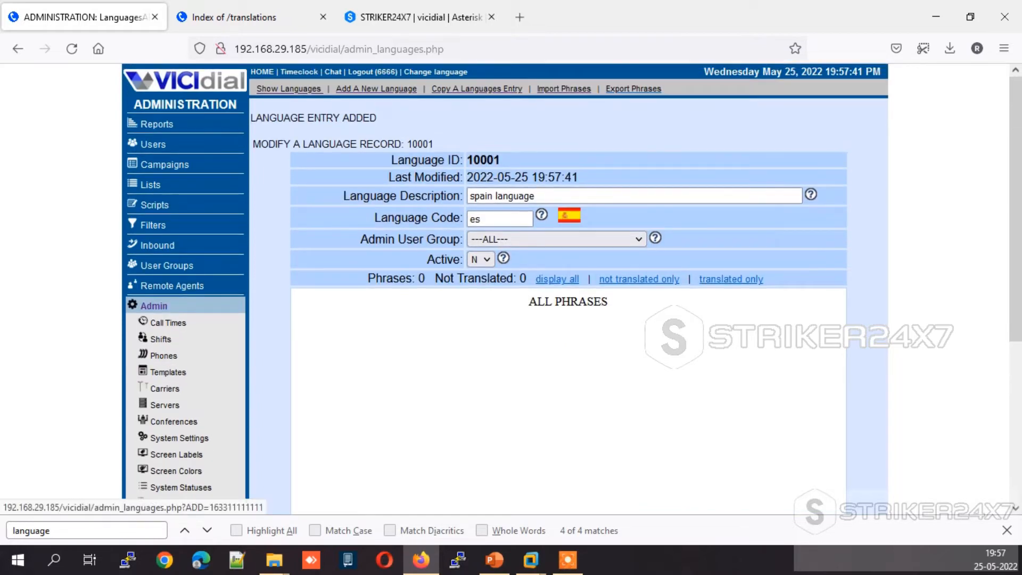
Bring up Import Phrases for language 10001 with Import Action 'Add and Update Phrases'.
click(563, 88)
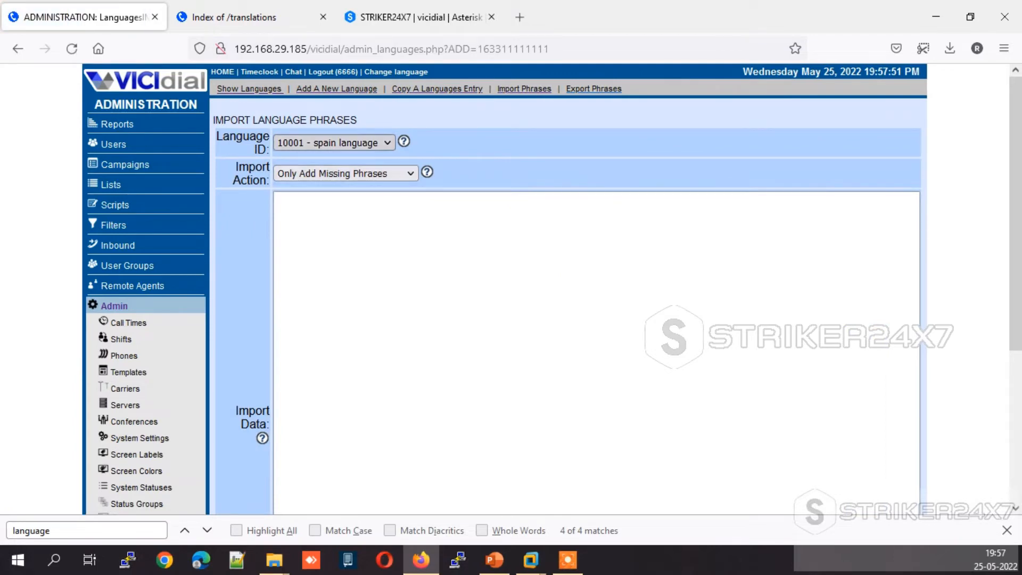
click(345, 173)
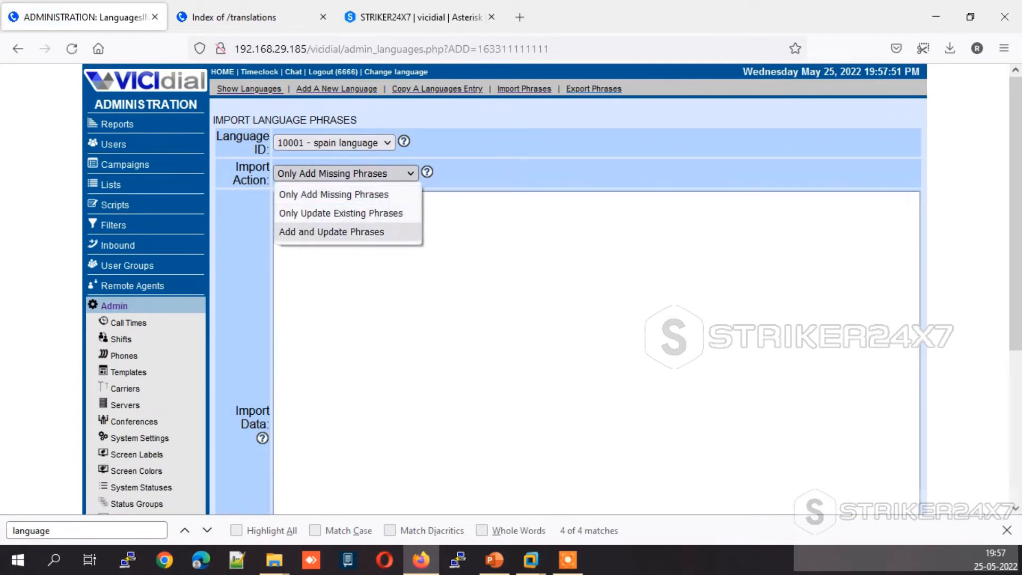
click(330, 232)
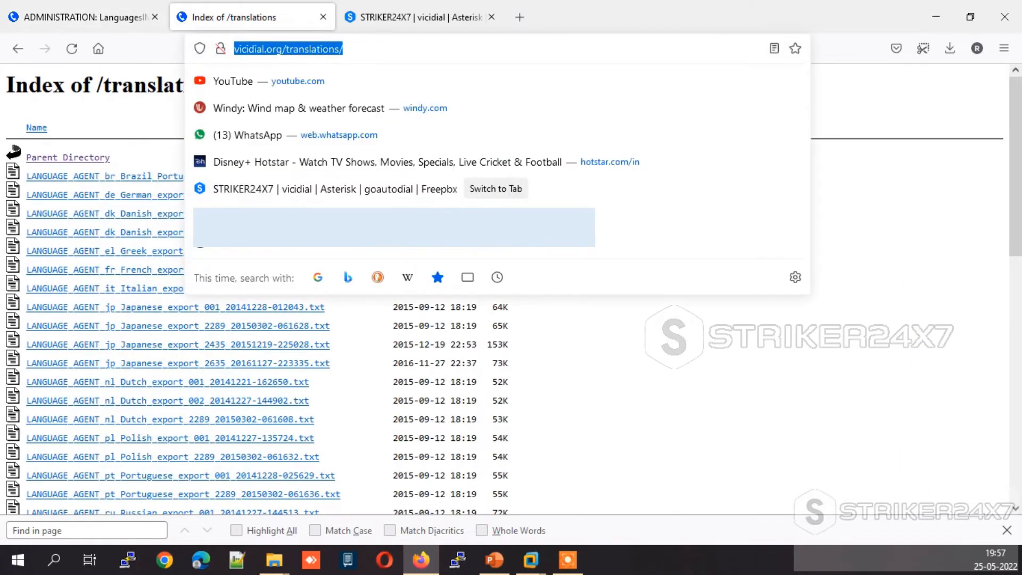
In the vicidial.org translations index, load LANGUAGE_ALL_es_Spanish_20190718-094833.txt.
key(Escape)
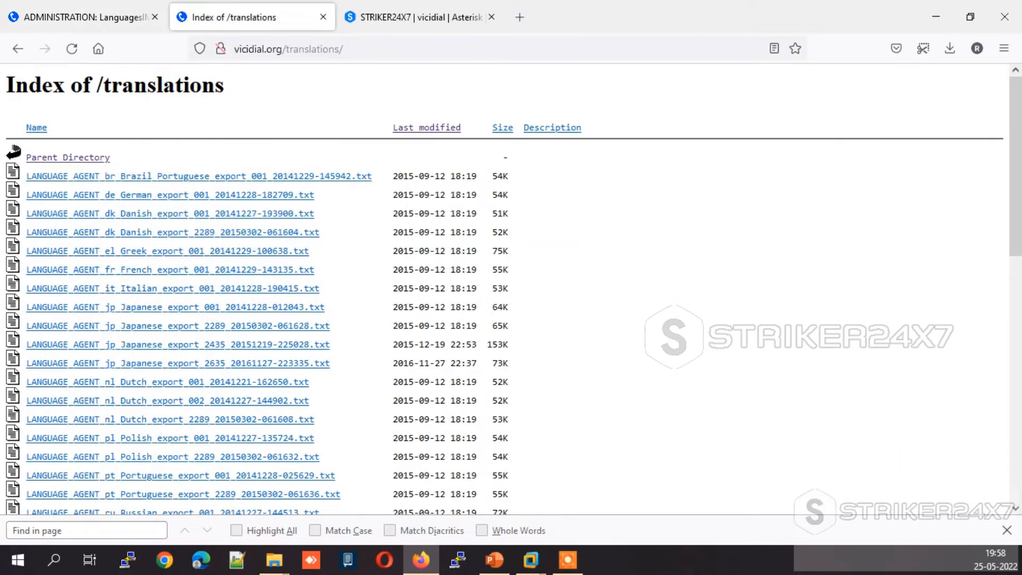
click(567, 560)
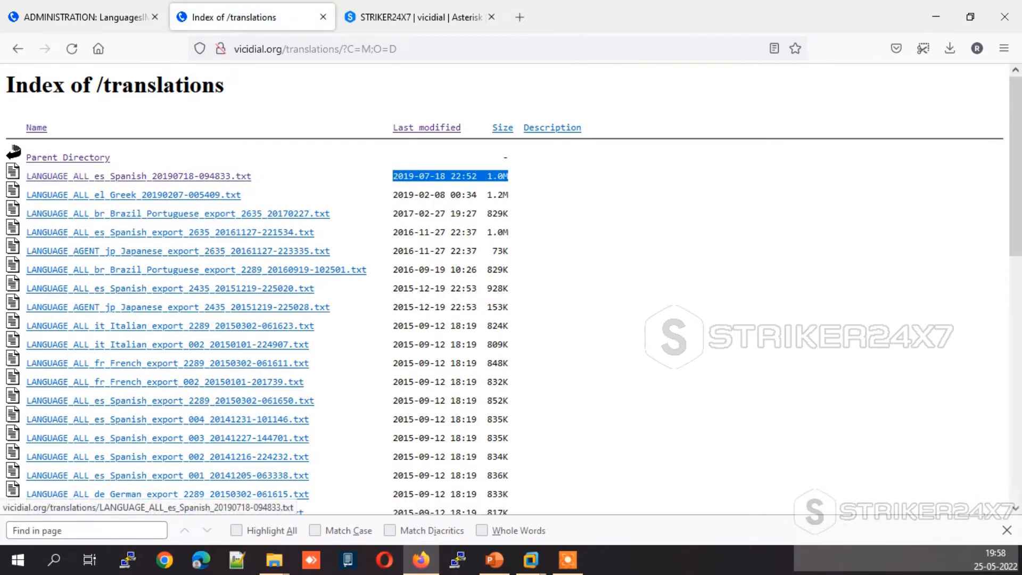
click(140, 176)
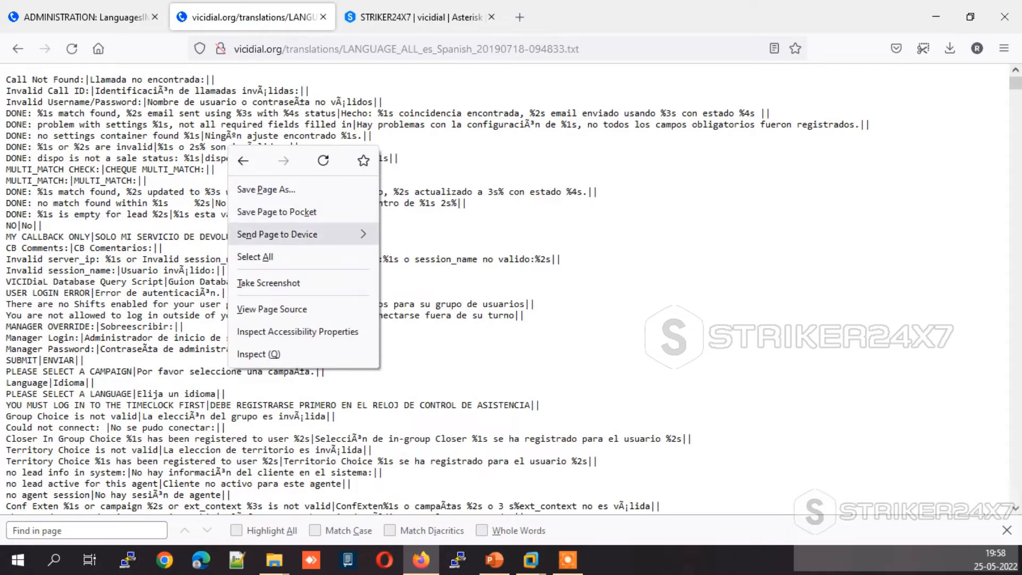
Select all of the Spanish phrase text and return to the VICIdial admin tab.
click(255, 256)
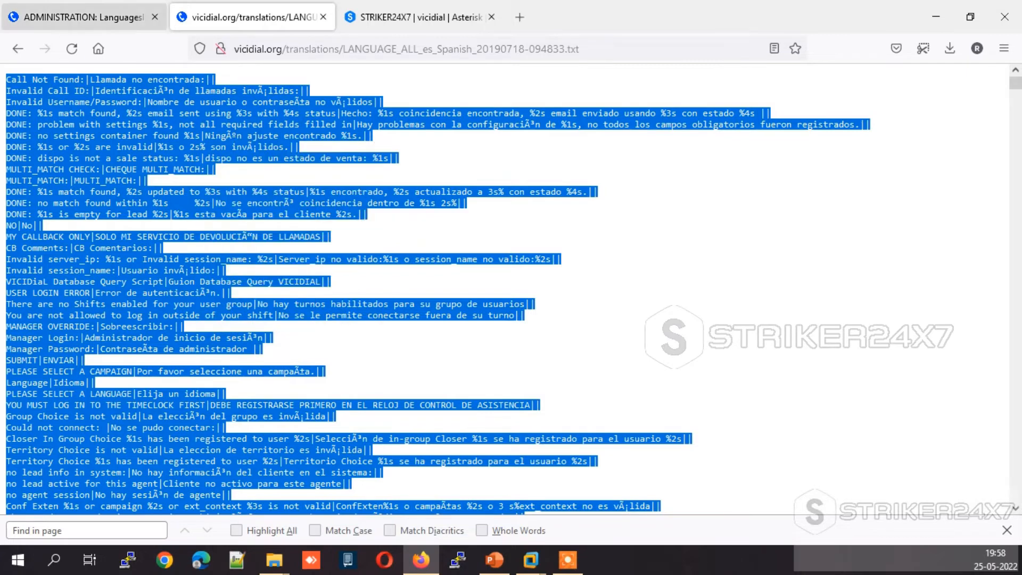
click(80, 17)
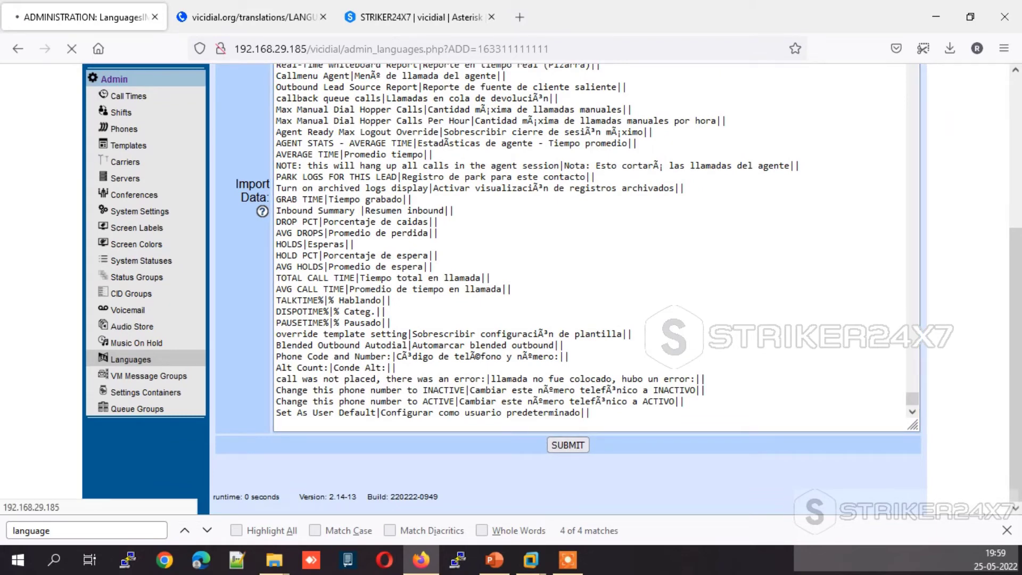
Import the pasted Spanish phrases into language 10001 (8242 added) and list them all.
click(567, 445)
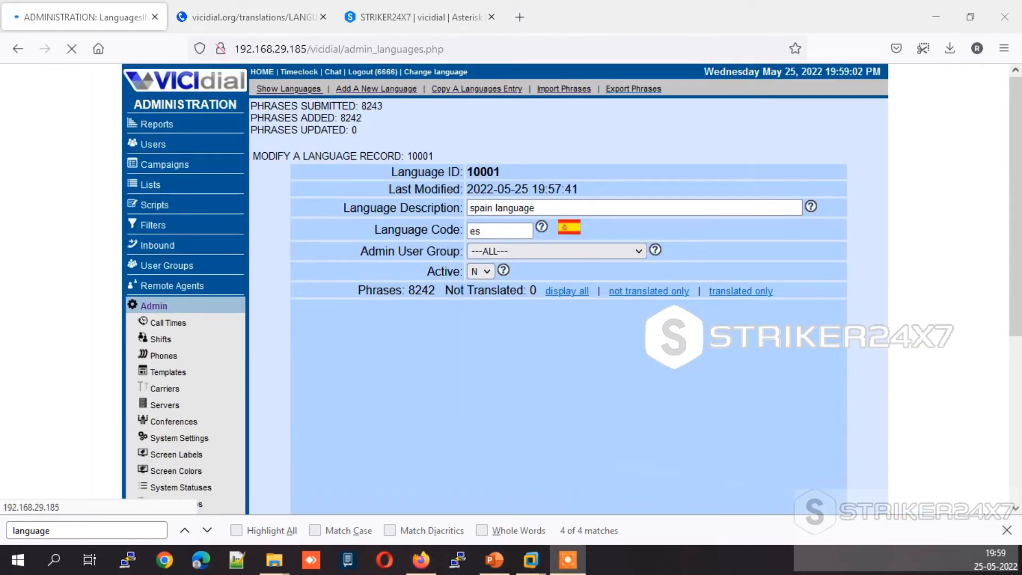
click(566, 291)
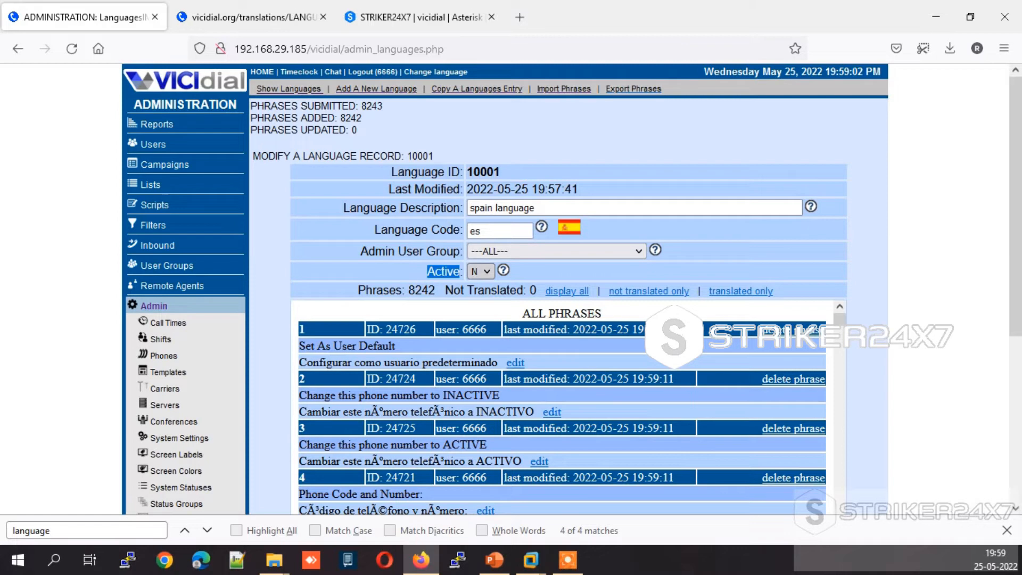
Set the spain language record to Active Y and submit it.
click(480, 271)
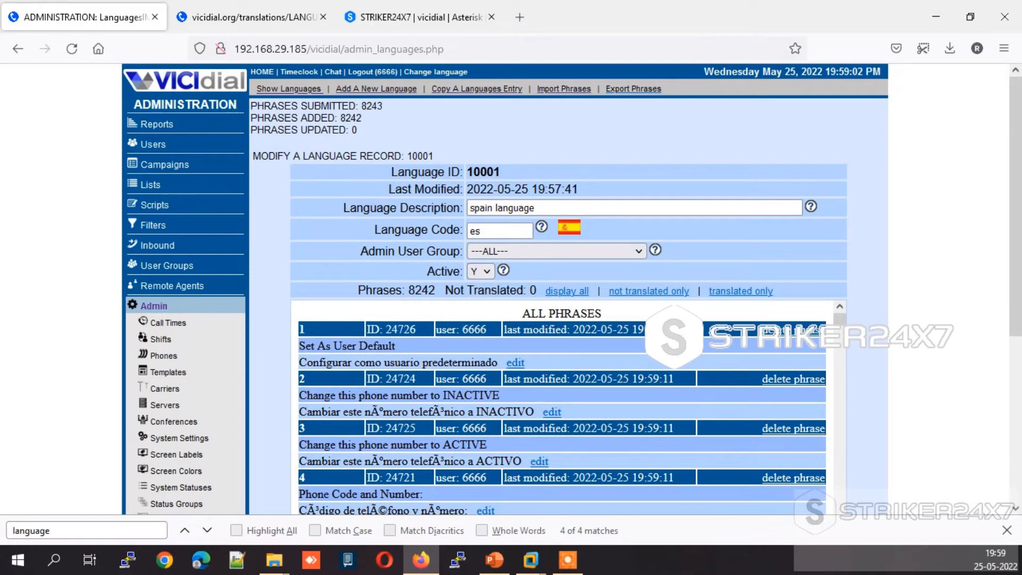
scroll(down, 3)
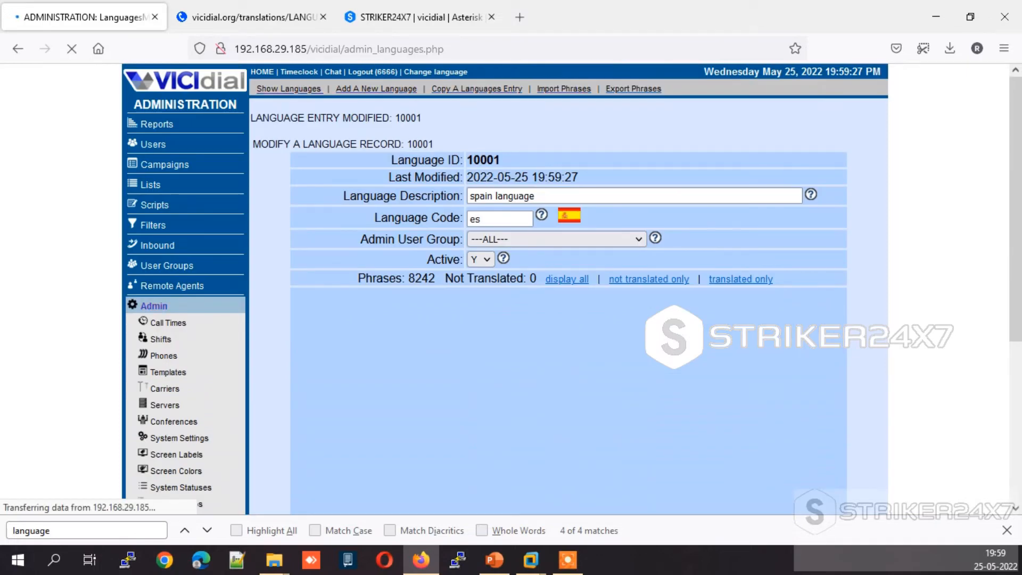
click(567, 279)
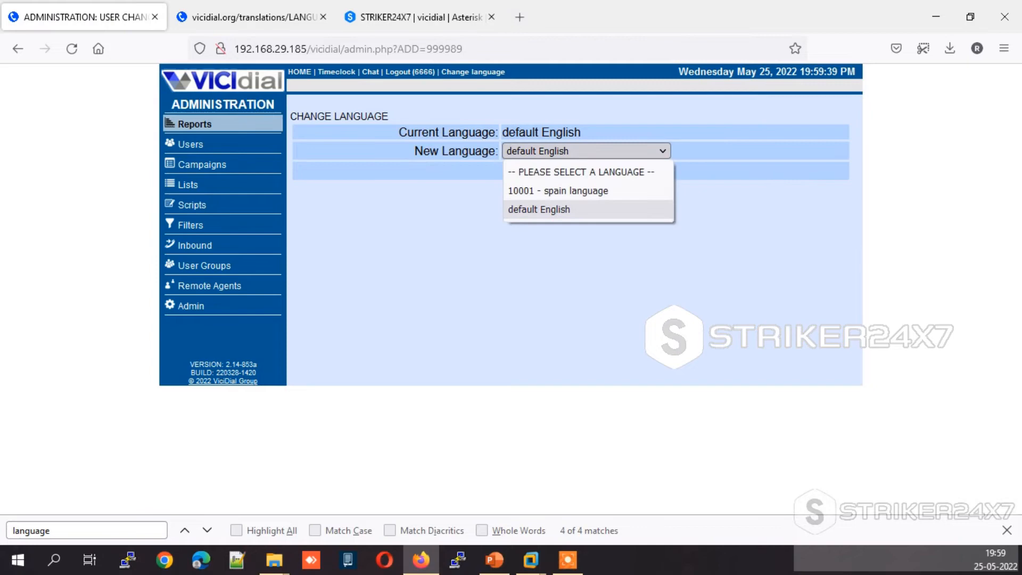
mouse_move(558, 190)
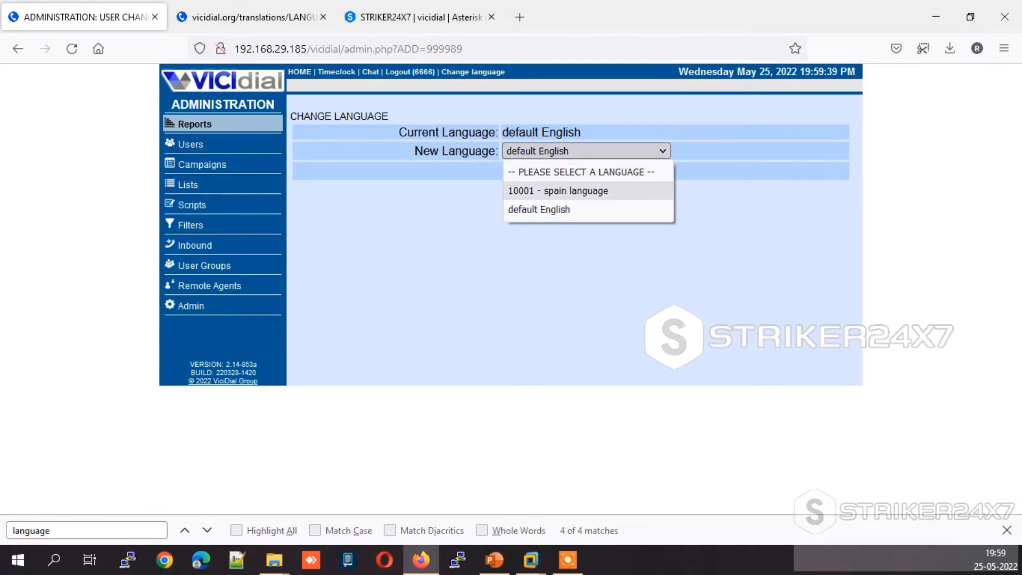
Choose 10001 - spain language as the new interface language, then show the user list.
click(558, 191)
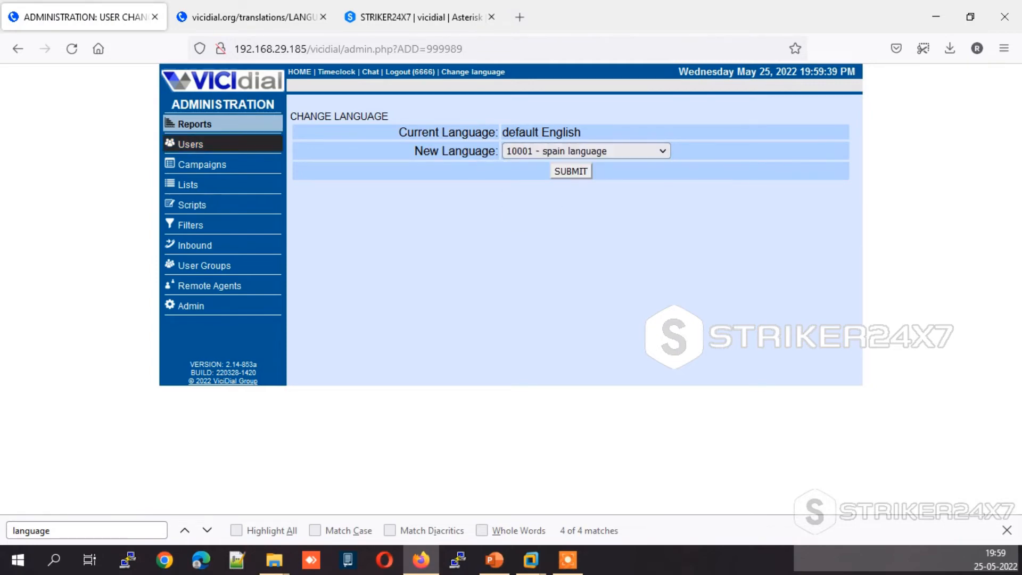
click(190, 144)
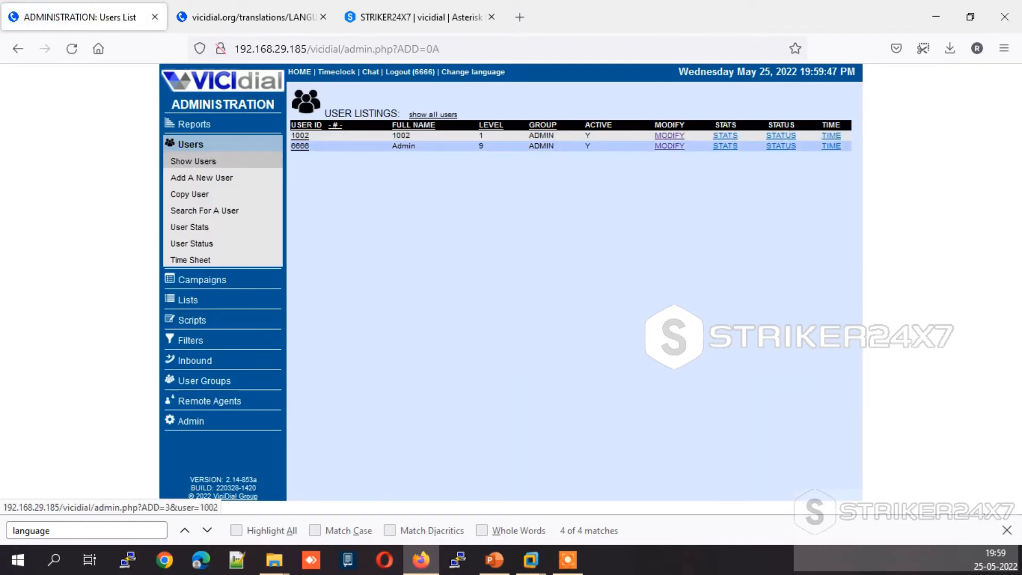
Confirm agent user 1002's Selected Language is 10001 spain language.
click(669, 136)
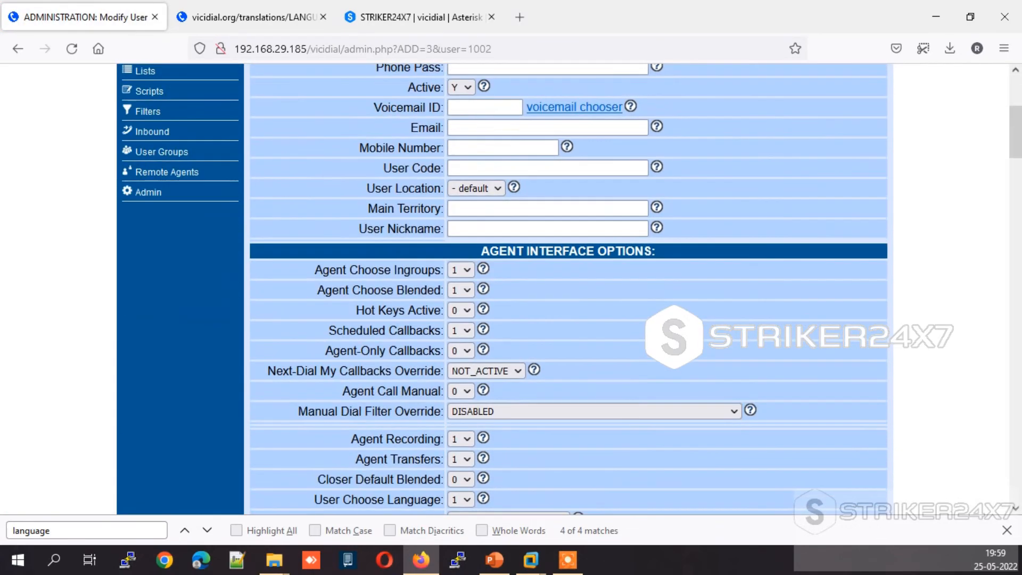
scroll(down, 3)
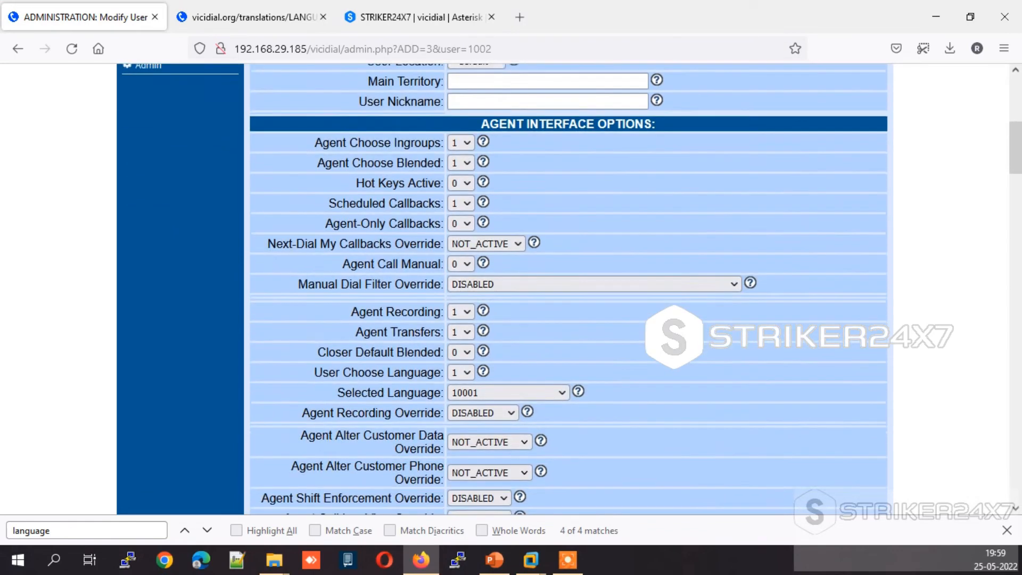
scroll(down, 3)
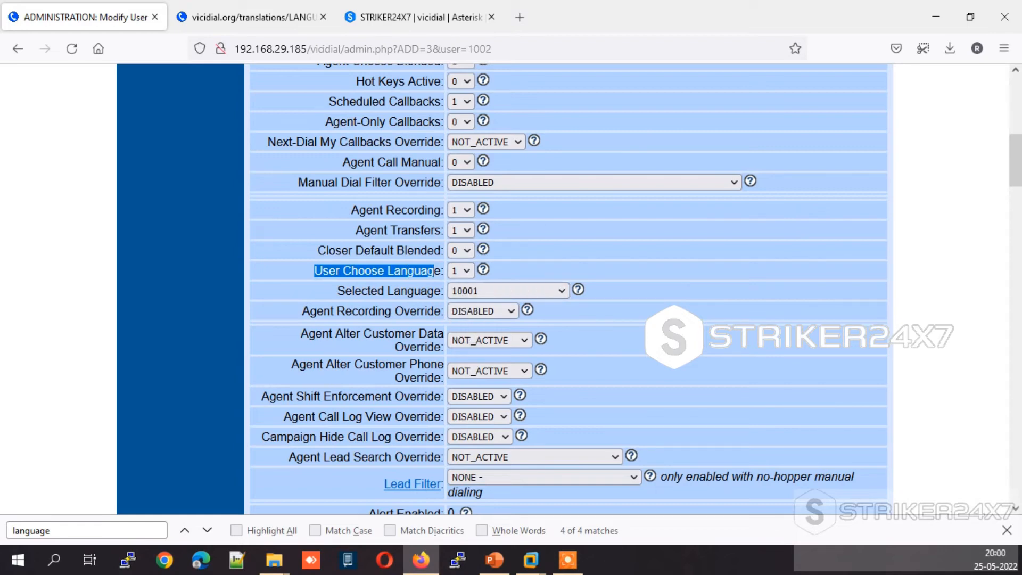
click(508, 289)
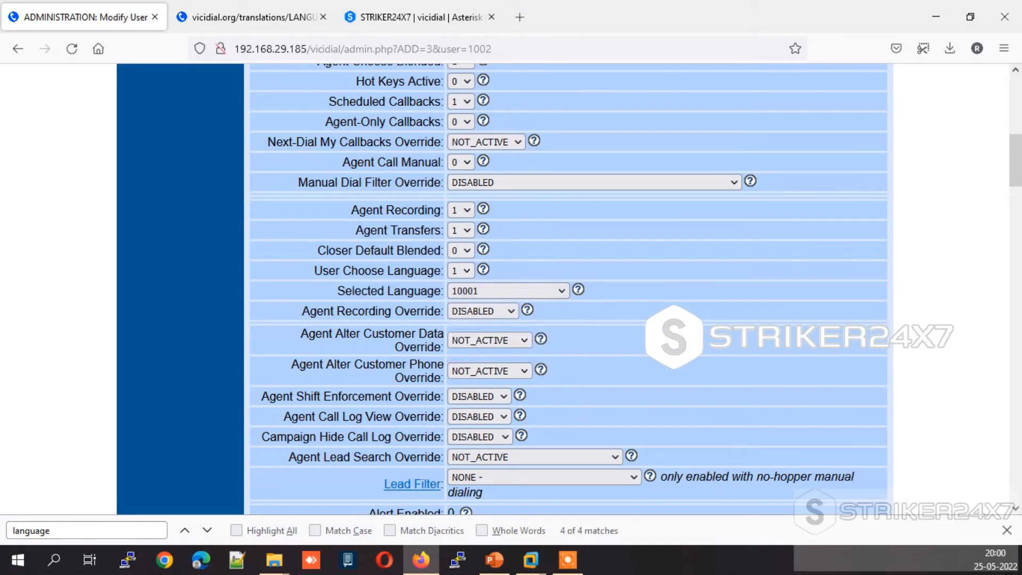
scroll(up, 3)
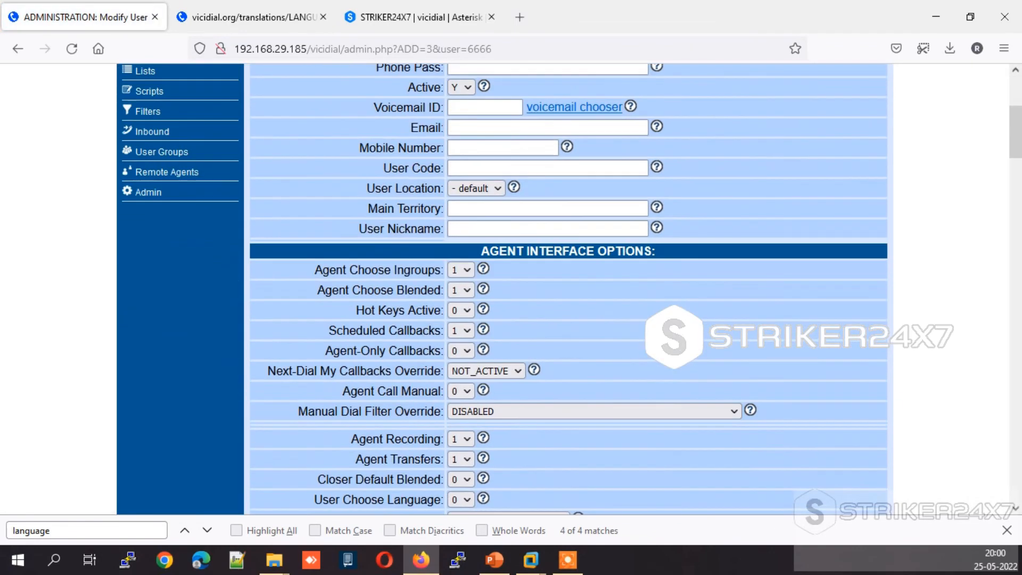
scroll(down, 3)
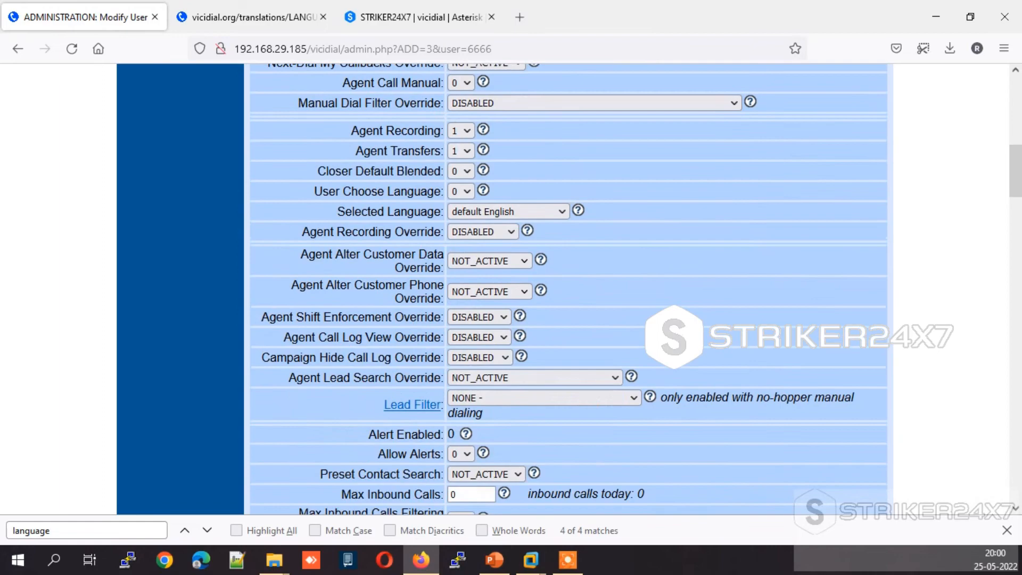
scroll(down, 3)
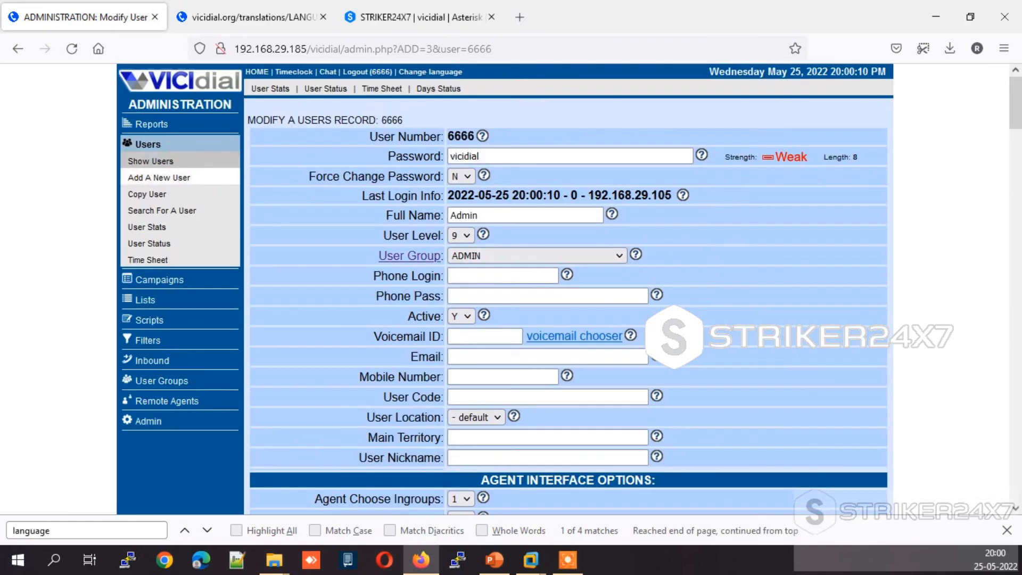
Bring up the VICIdial welcome screen via HOME in a new tab.
right_click(257, 72)
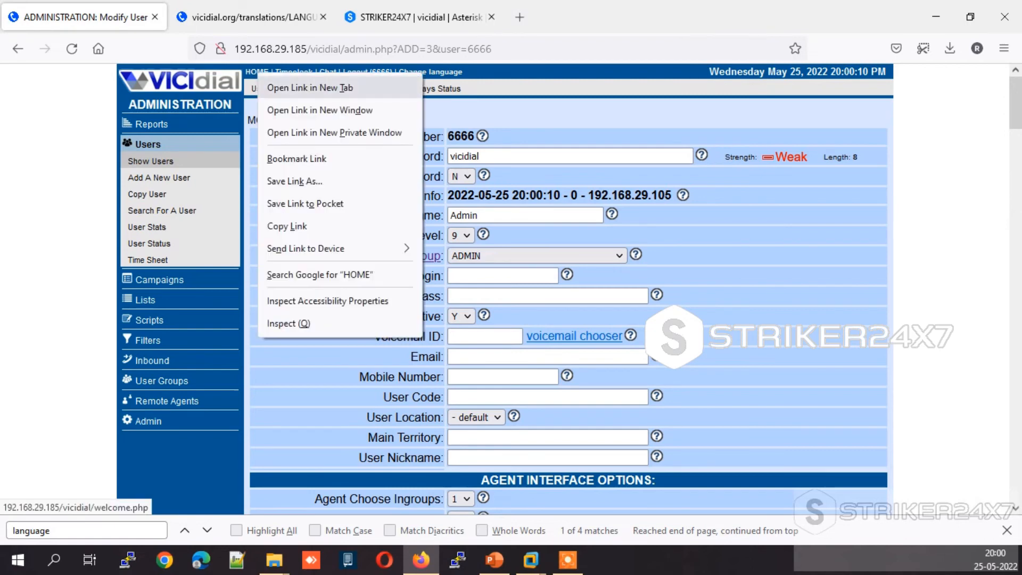
click(311, 87)
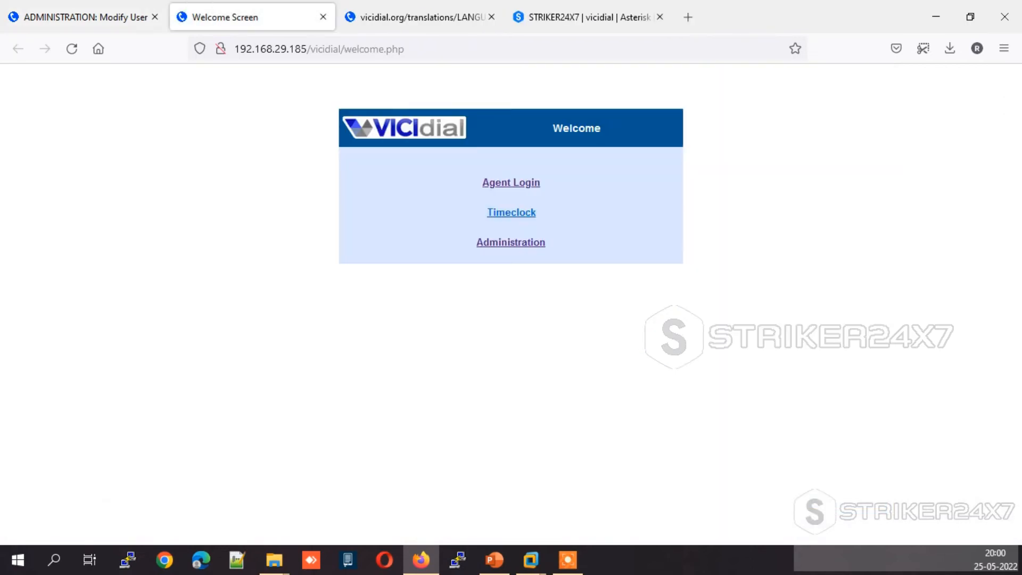
Go to Agent Login and fill in the suggested phone login and password.
click(511, 182)
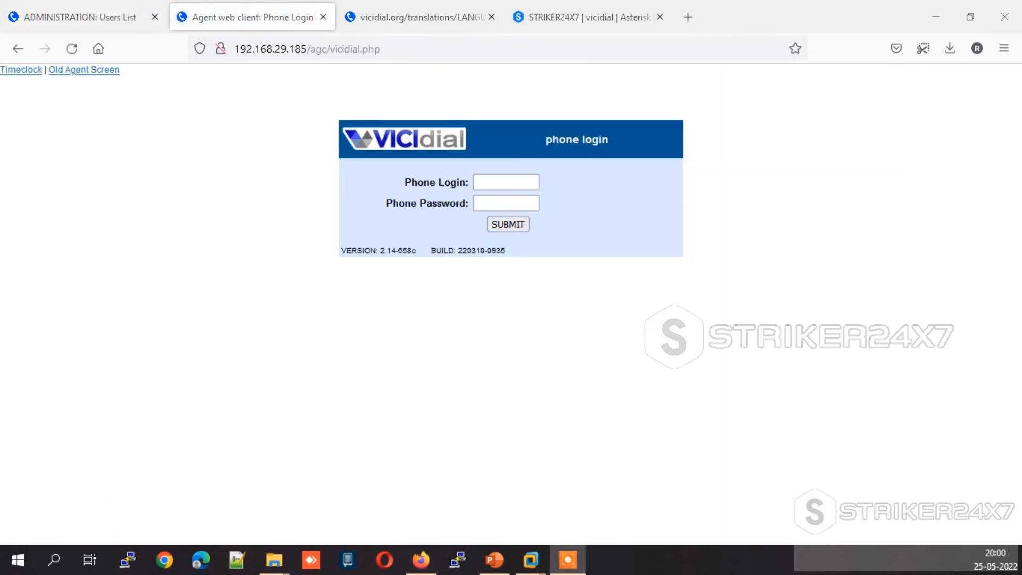
text(10)
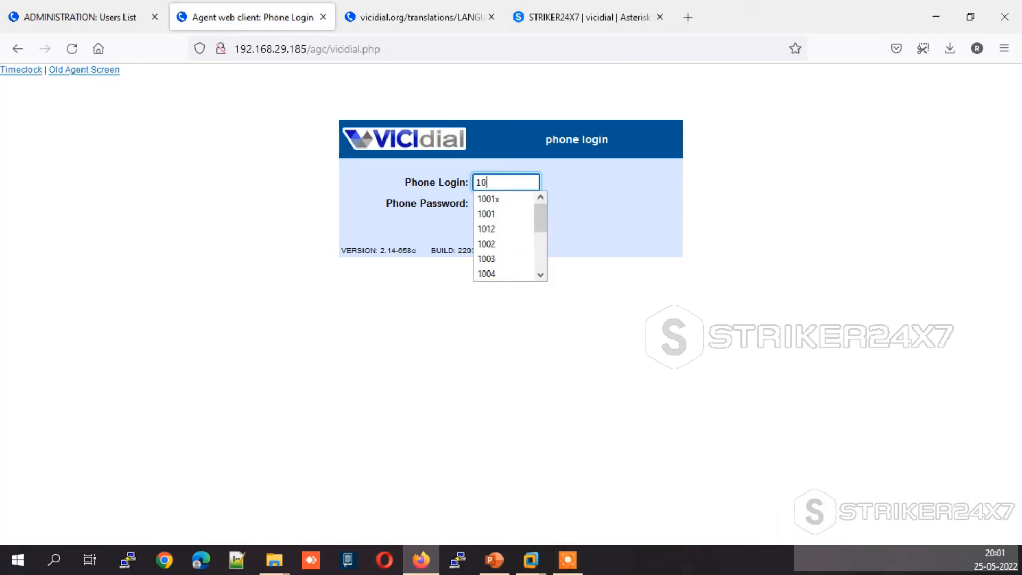
click(490, 242)
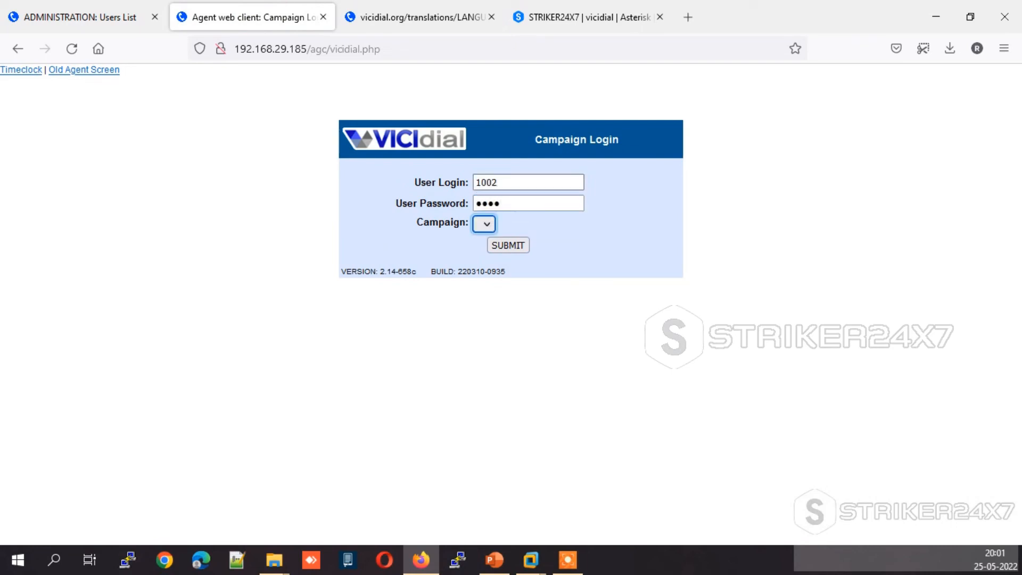
Log agent 1002 into testc - Test Campaign with Idioma spain language for a Spanish interface.
click(484, 224)
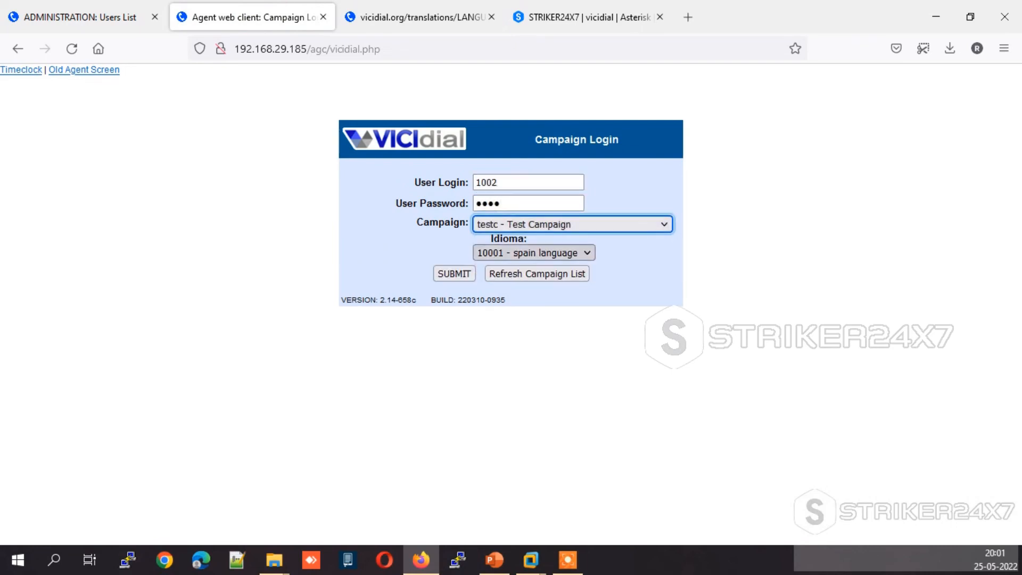
click(533, 253)
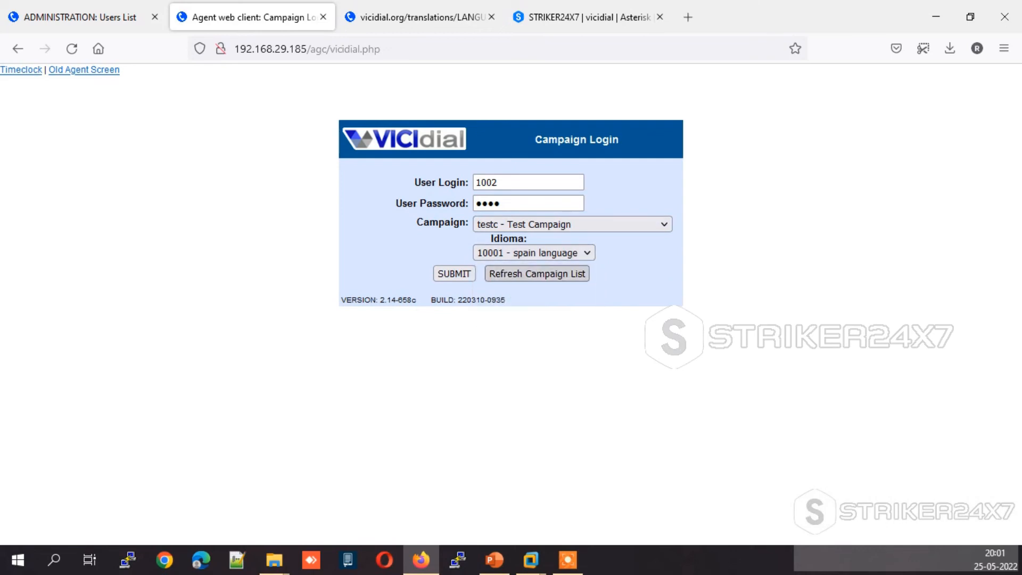
click(453, 273)
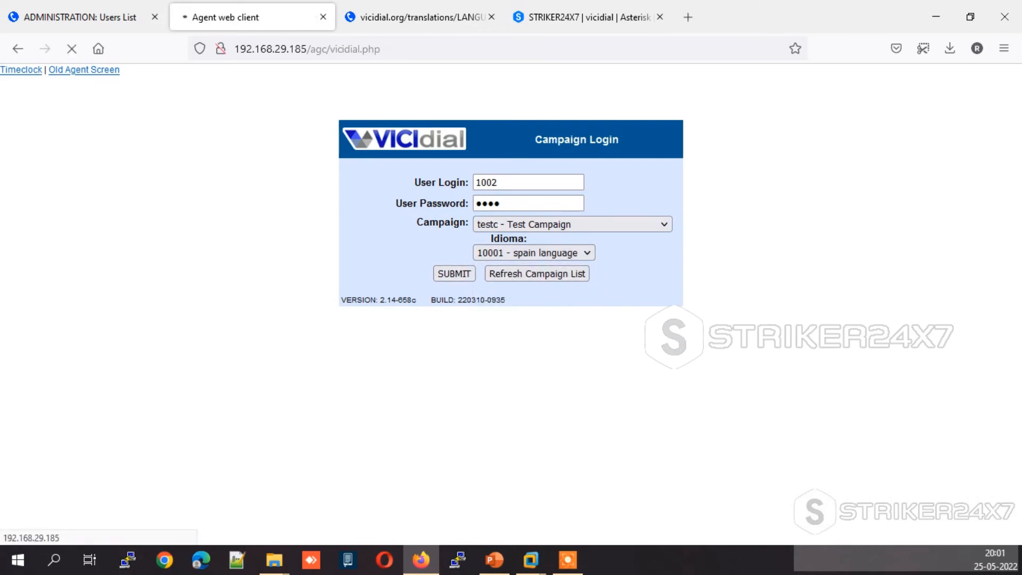
click(453, 273)
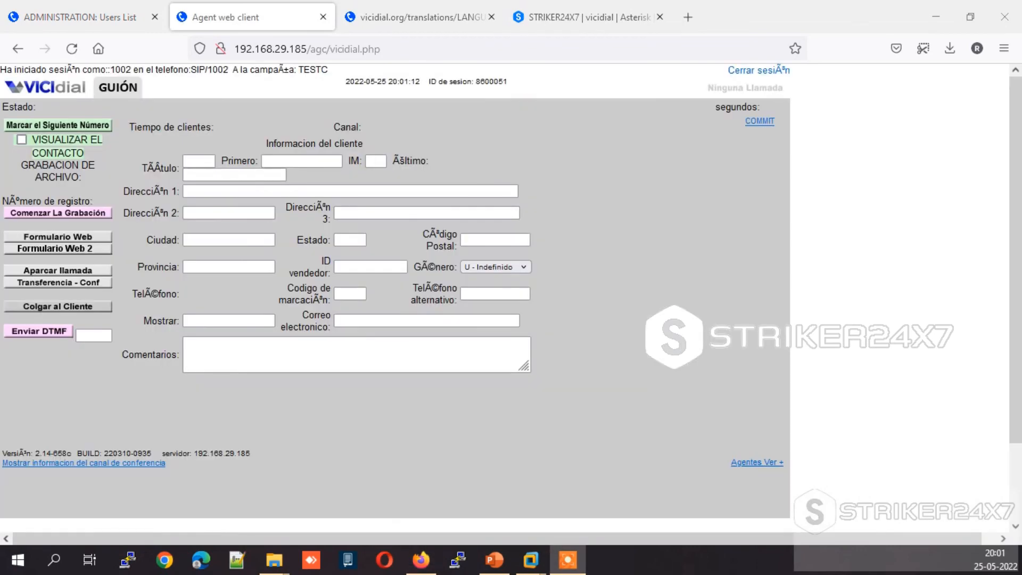